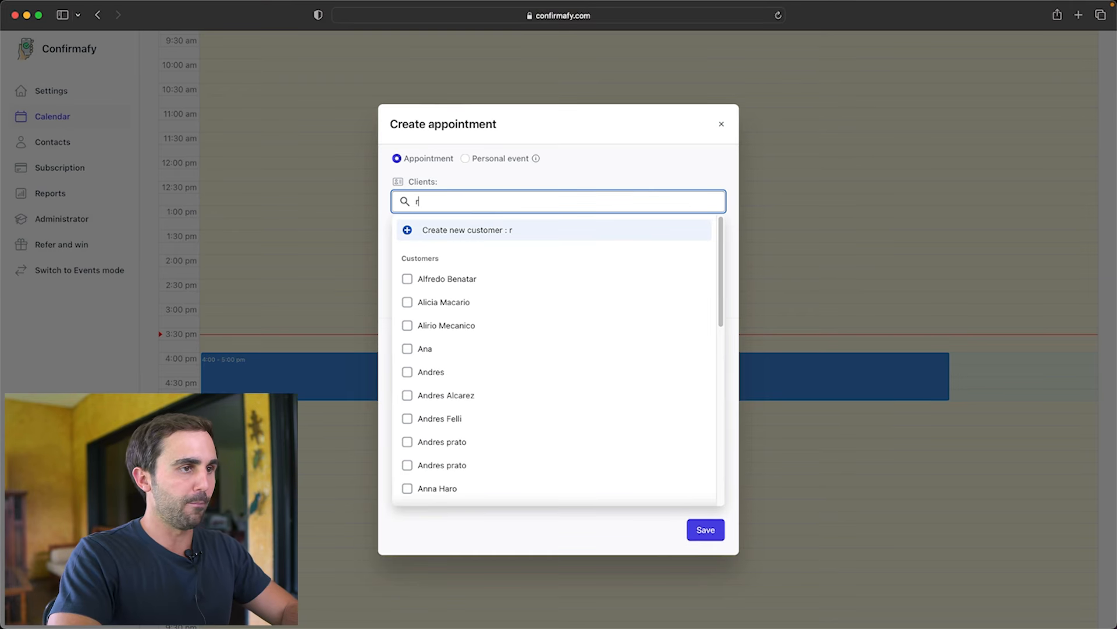
Save the 4:00–5:00 pm appointment on 17 July with Ricardo as the client
{"action": "type", "text": "icardo"}
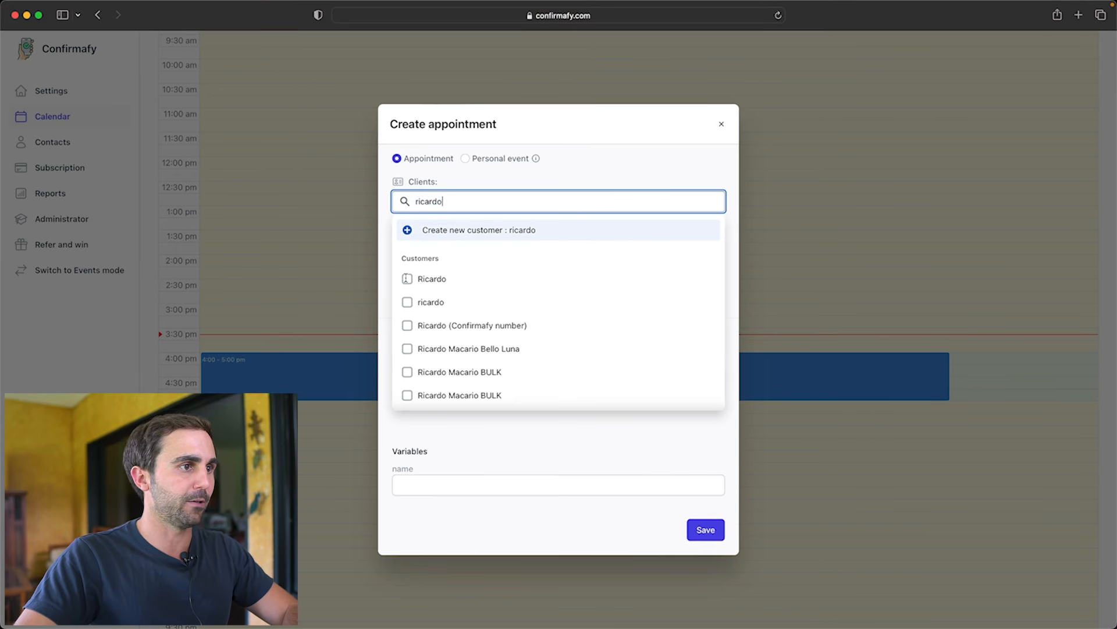
{"action": "left_click", "coordinate": [431, 279]}
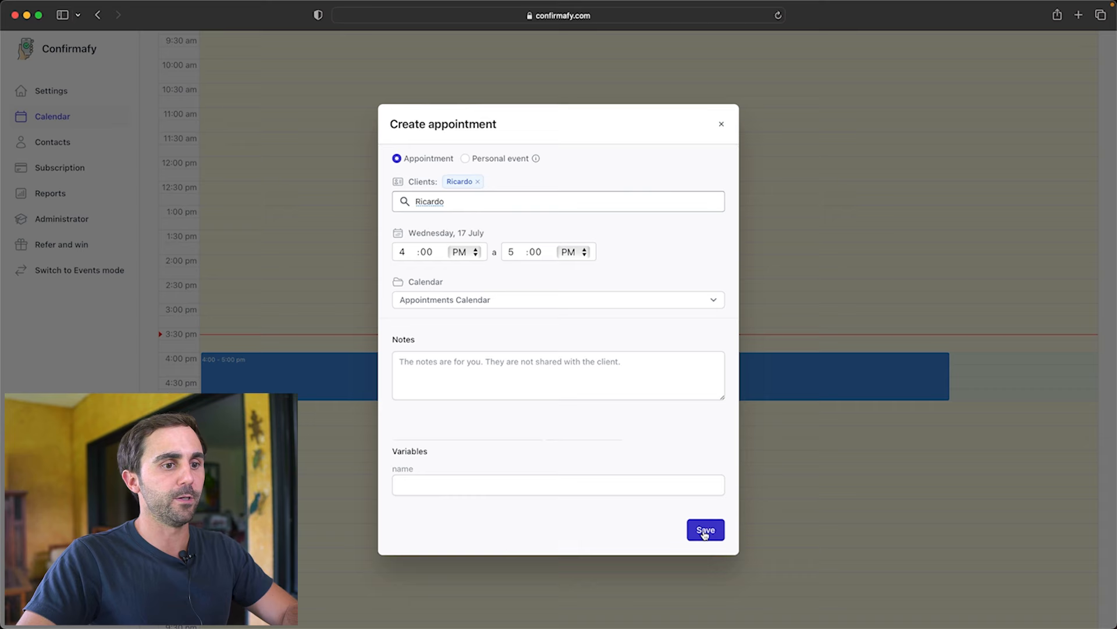
{"action": "left_click", "coordinate": [706, 529]}
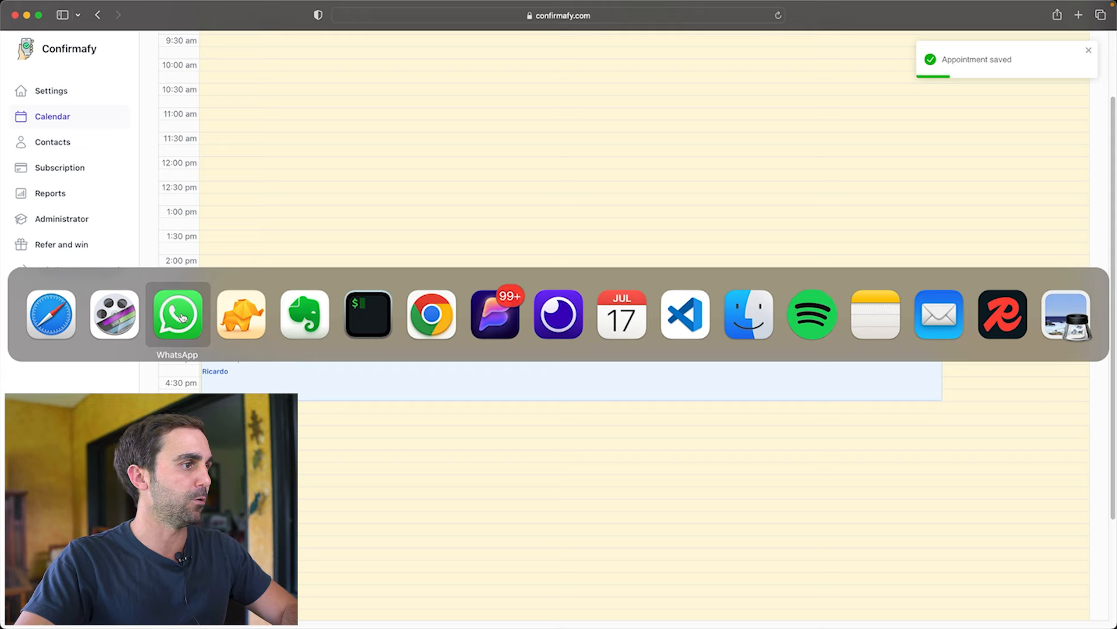
In WhatsApp, answer Yes to Confirmafy's reminder for the Wednesday 4:00 PM appointment with Dr. Mark
{"action": "left_click", "coordinate": [177, 314]}
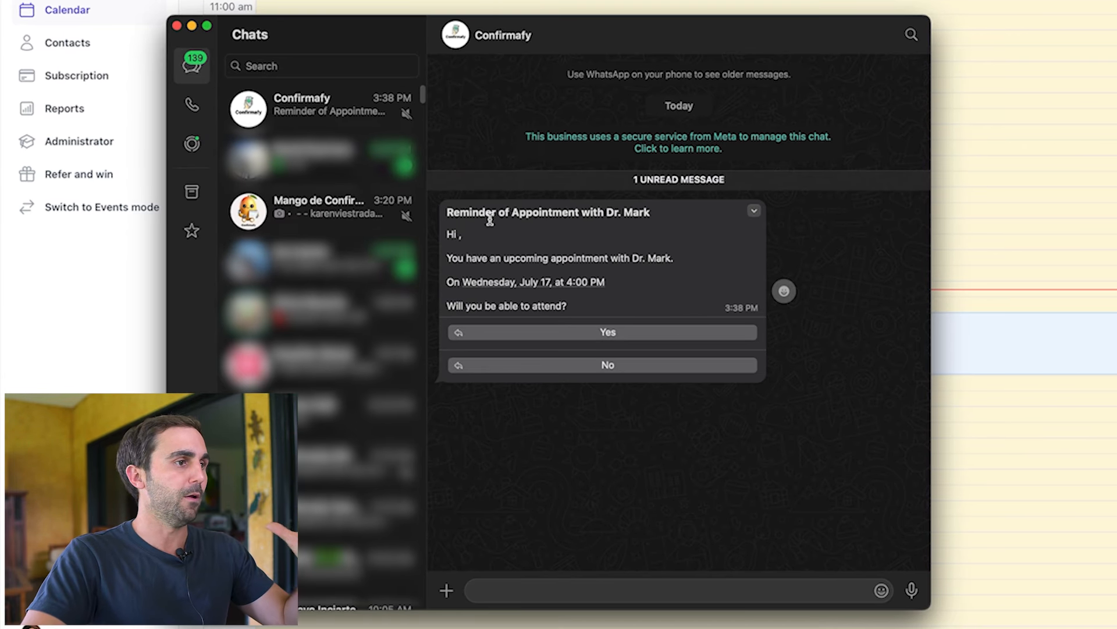
{"action": "mouse_move", "coordinate": [476, 235]}
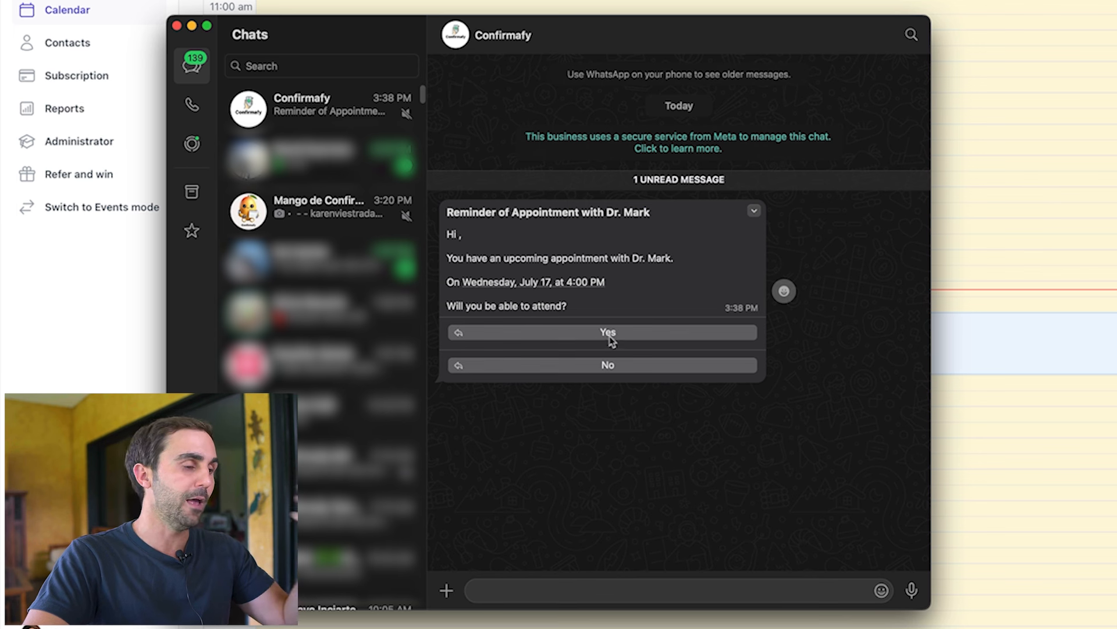
{"action": "left_click", "coordinate": [607, 333]}
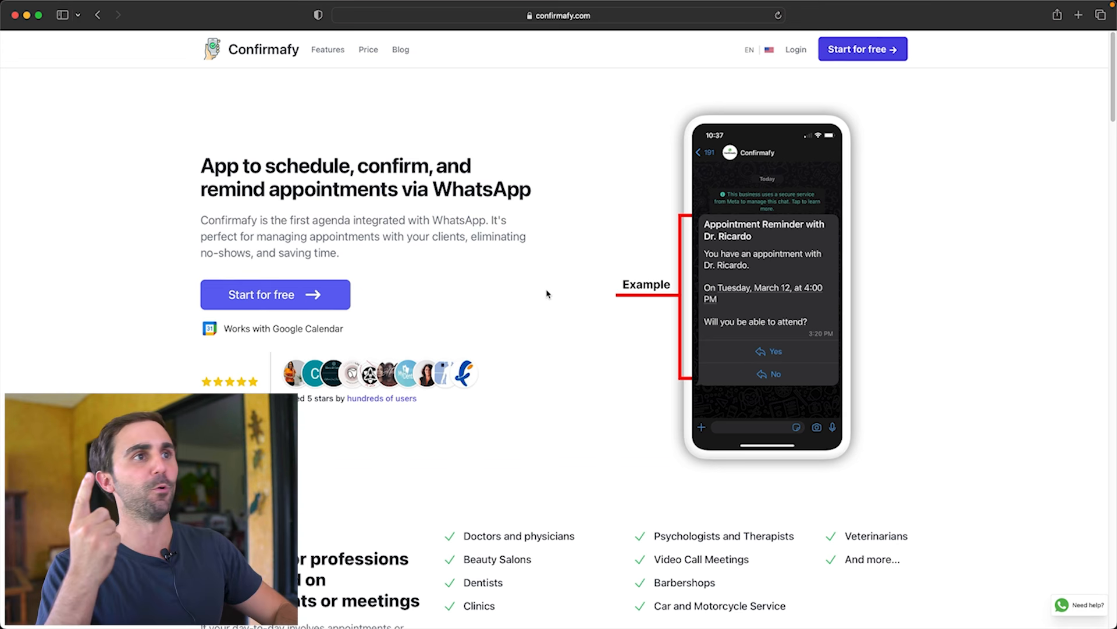
Start a free Confirmafy account via Continue with Google and reach the Calendars list
{"action": "left_click", "coordinate": [558, 14]}
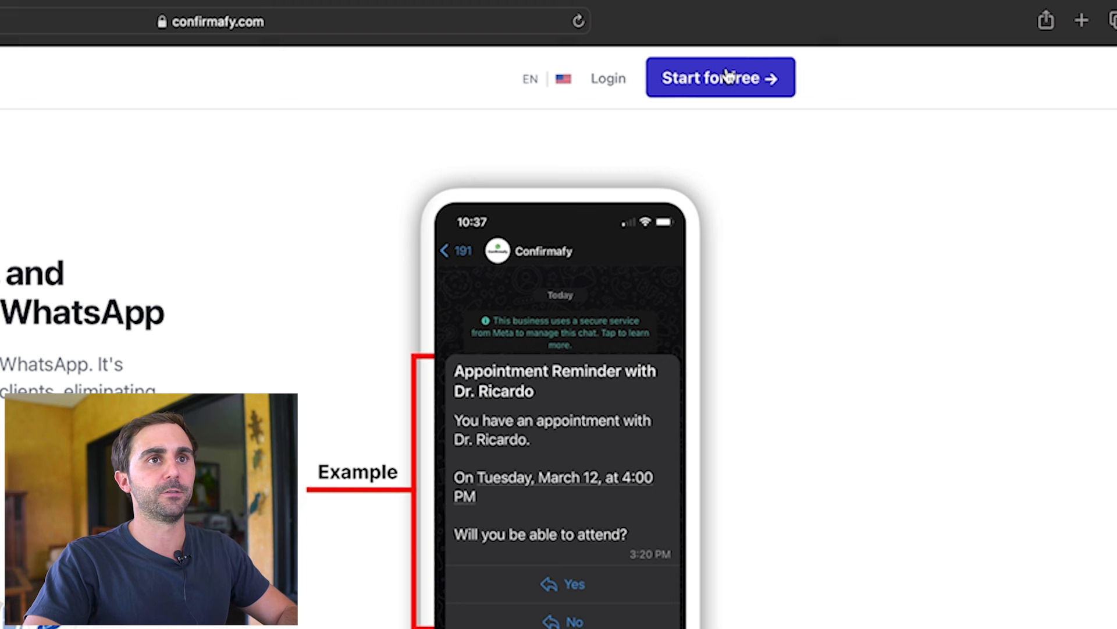
{"action": "left_click", "coordinate": [721, 78]}
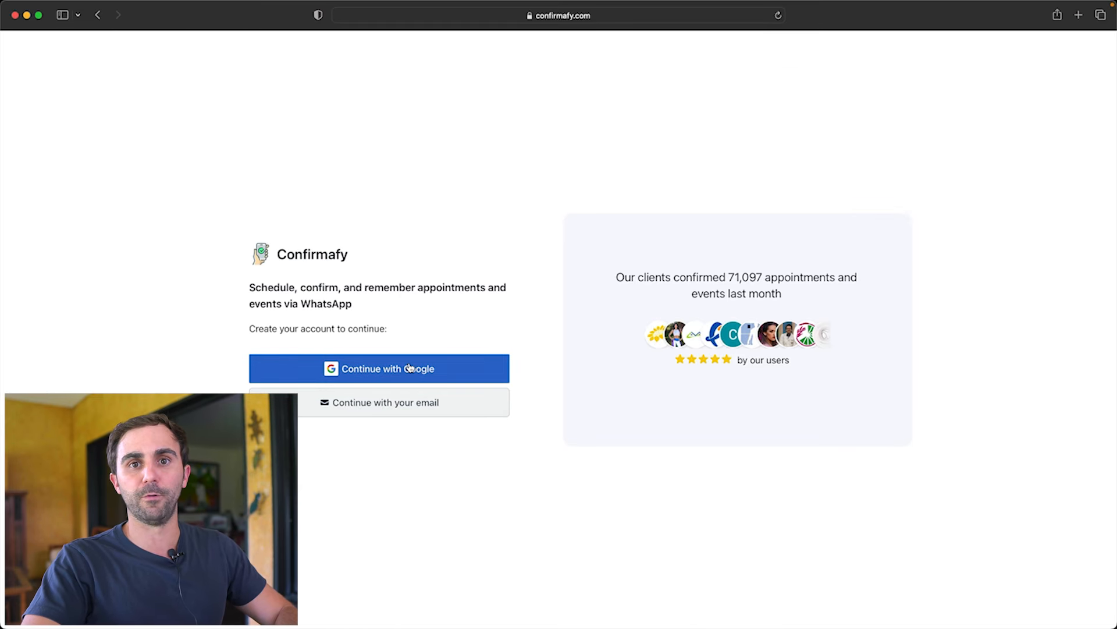
{"action": "left_click", "coordinate": [379, 368]}
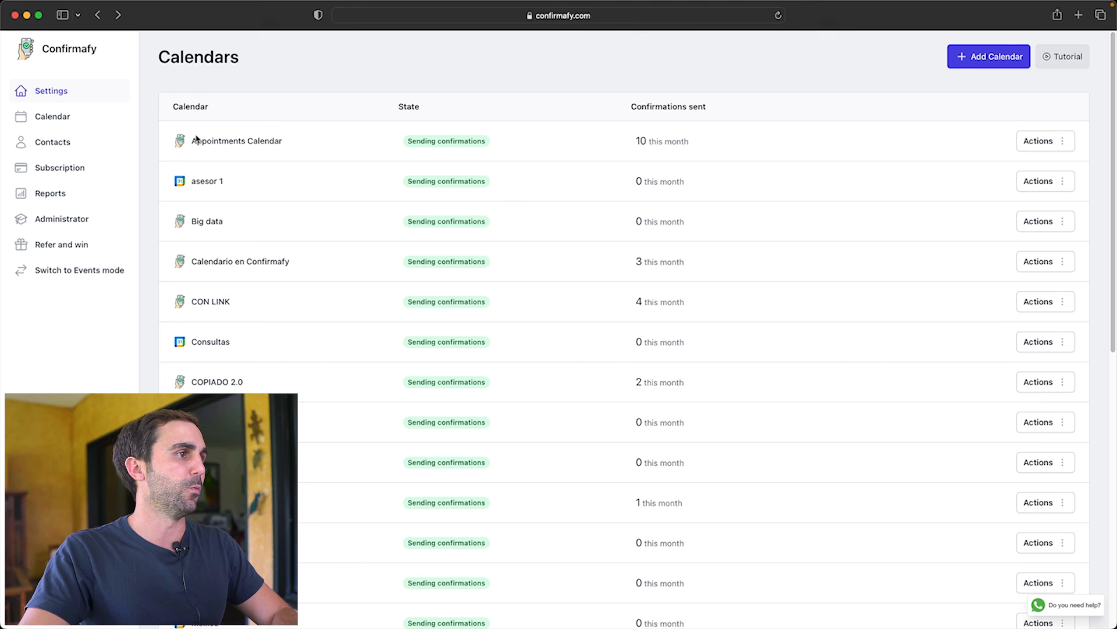
Choose Setup from the Appointments Calendar's Actions menu to open its settings
{"action": "double_click", "coordinate": [238, 140]}
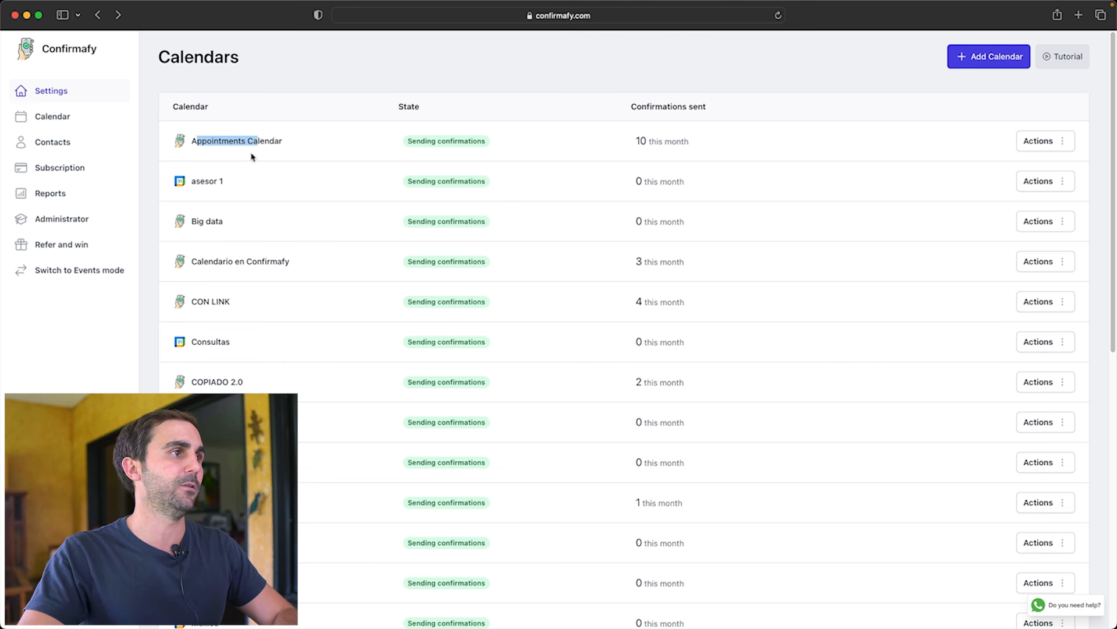
{"action": "left_click", "coordinate": [1045, 140]}
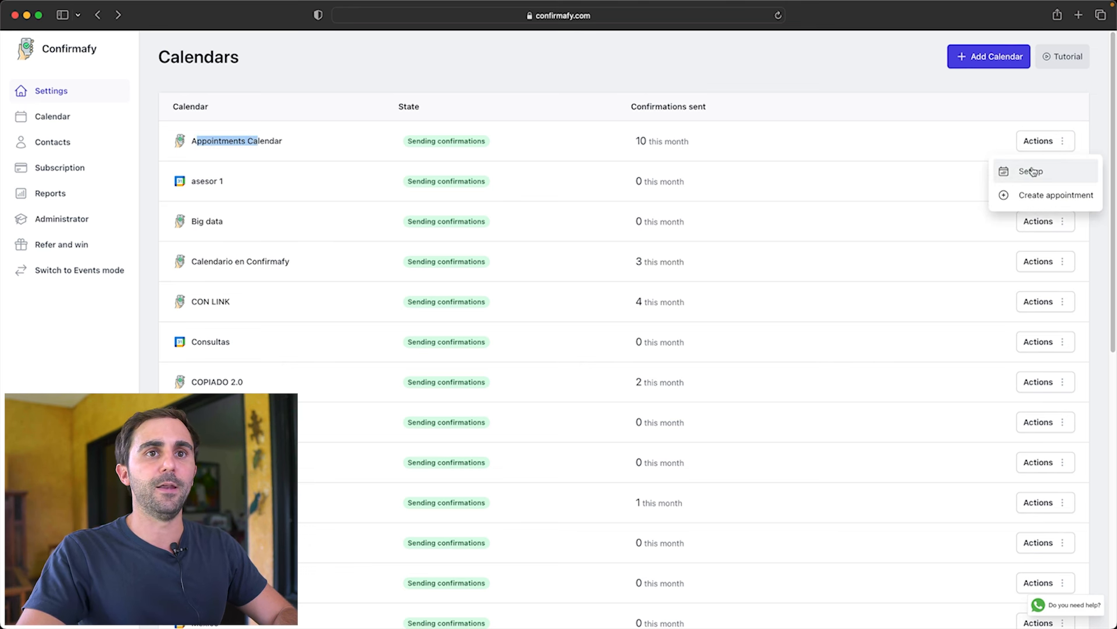
{"action": "left_click", "coordinate": [1033, 170]}
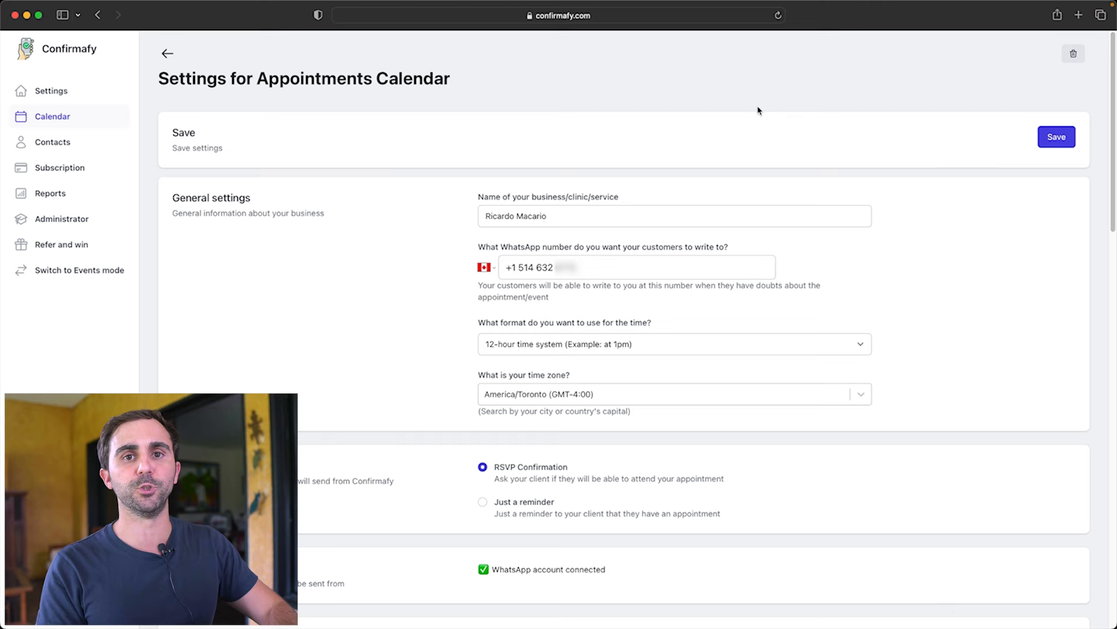
{"action": "scroll", "scroll_direction": "down", "scroll_amount": 3}
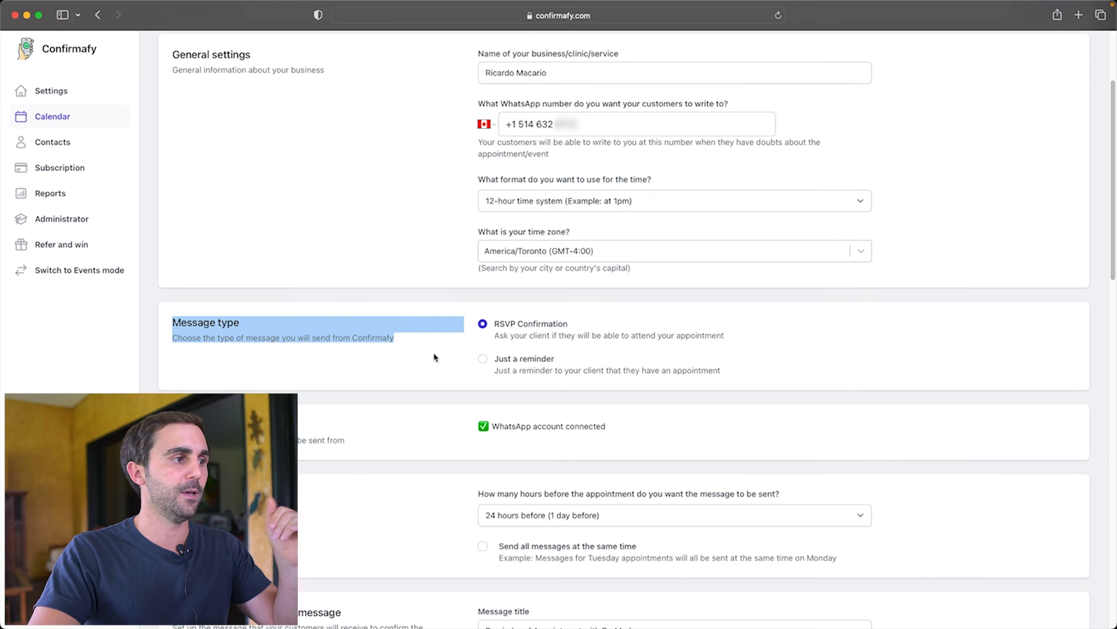
{"action": "scroll", "scroll_direction": "down", "scroll_amount": 3}
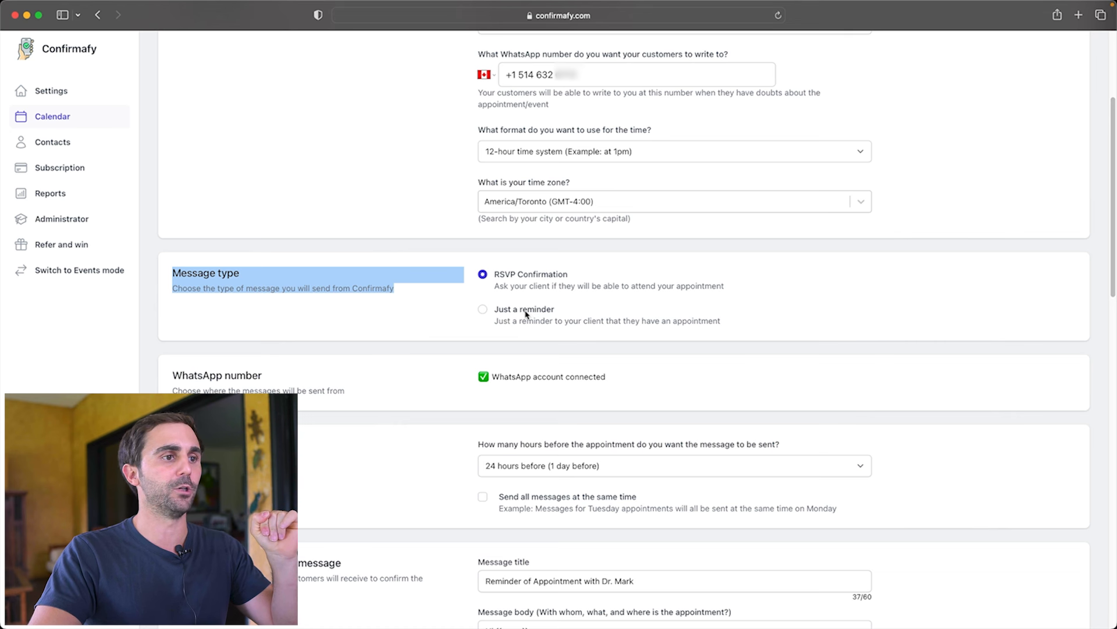
{"action": "scroll", "scroll_direction": "down", "scroll_amount": 3}
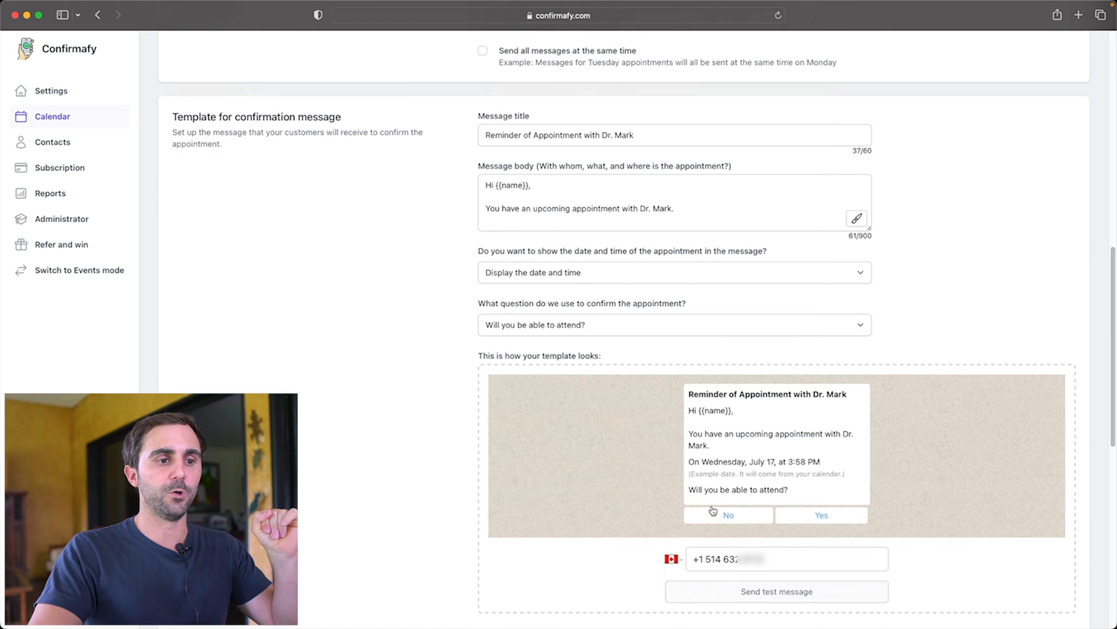
{"action": "double_click", "coordinate": [738, 490]}
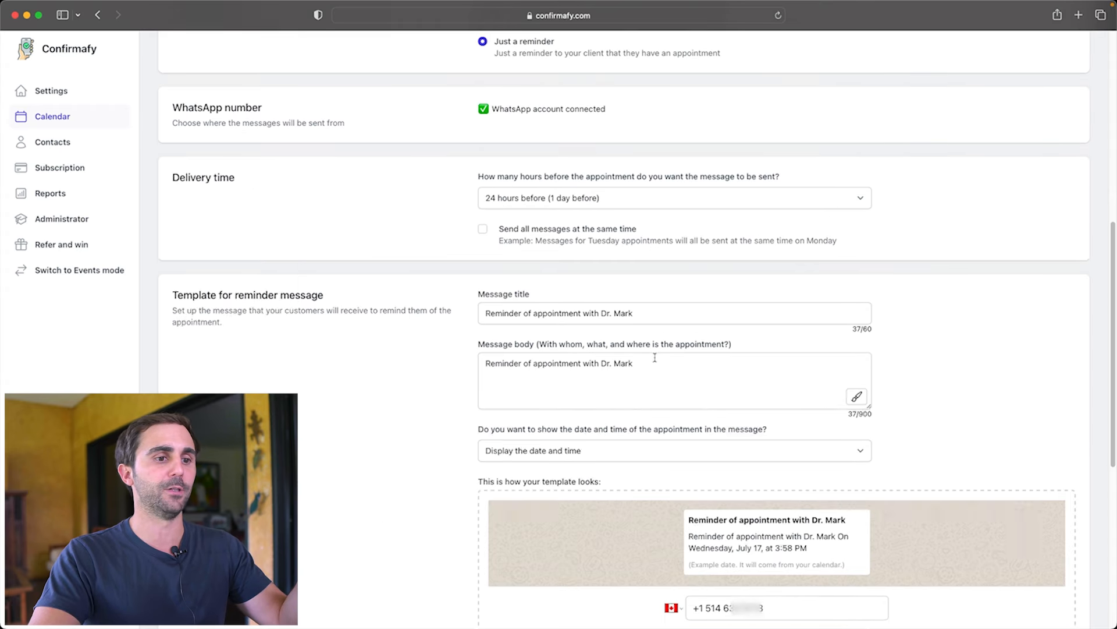
{"action": "scroll", "scroll_direction": "down", "scroll_amount": 3}
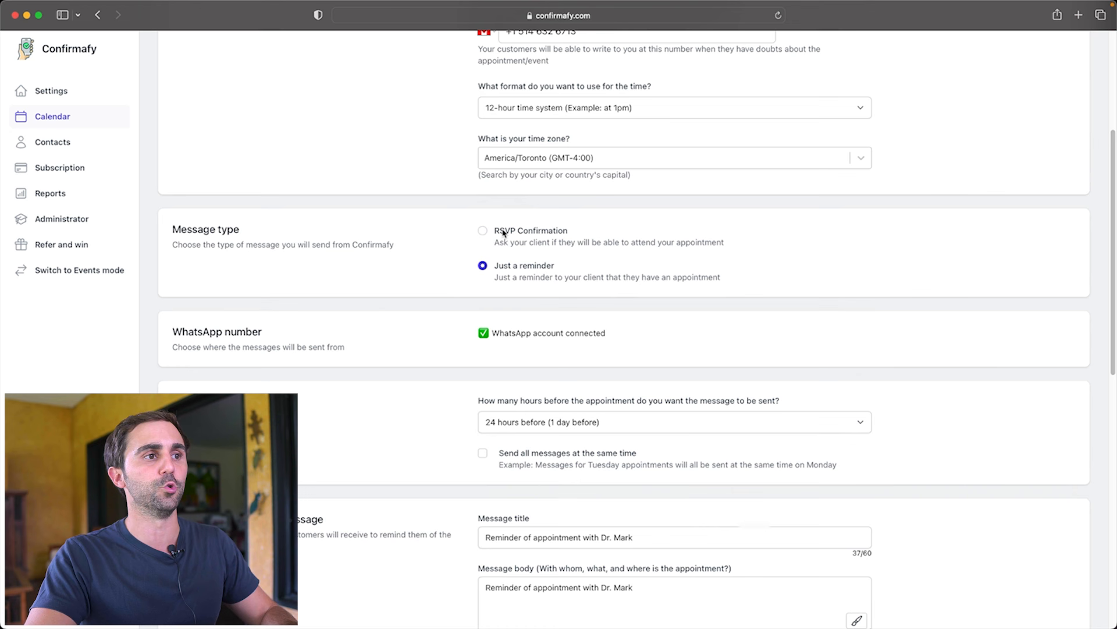
{"action": "left_click", "coordinate": [481, 231]}
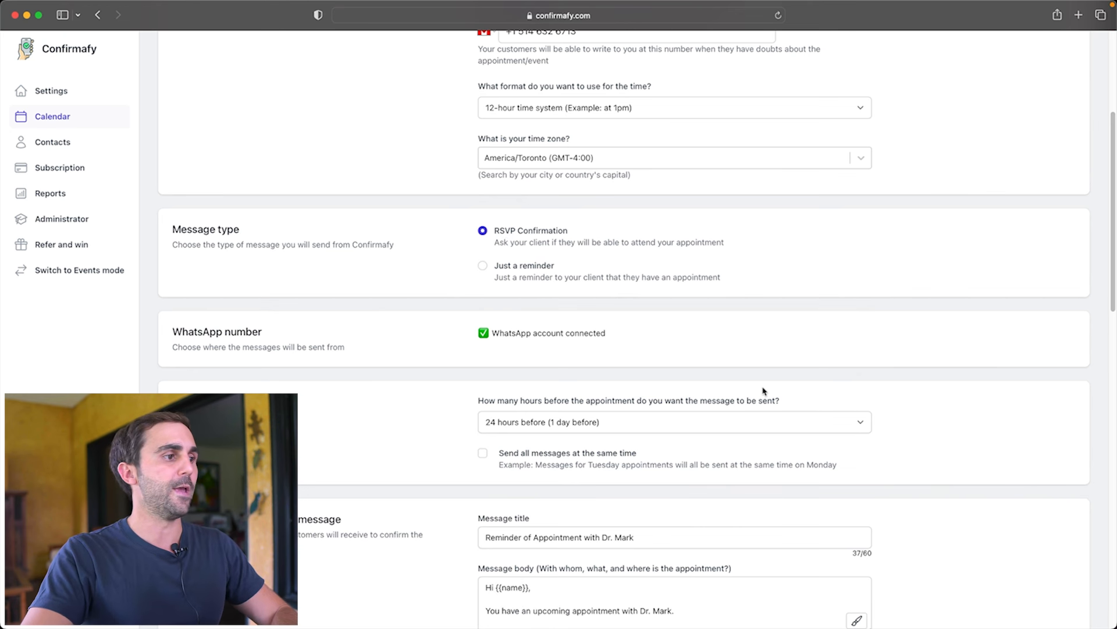
{"action": "scroll", "scroll_direction": "down", "scroll_amount": 3}
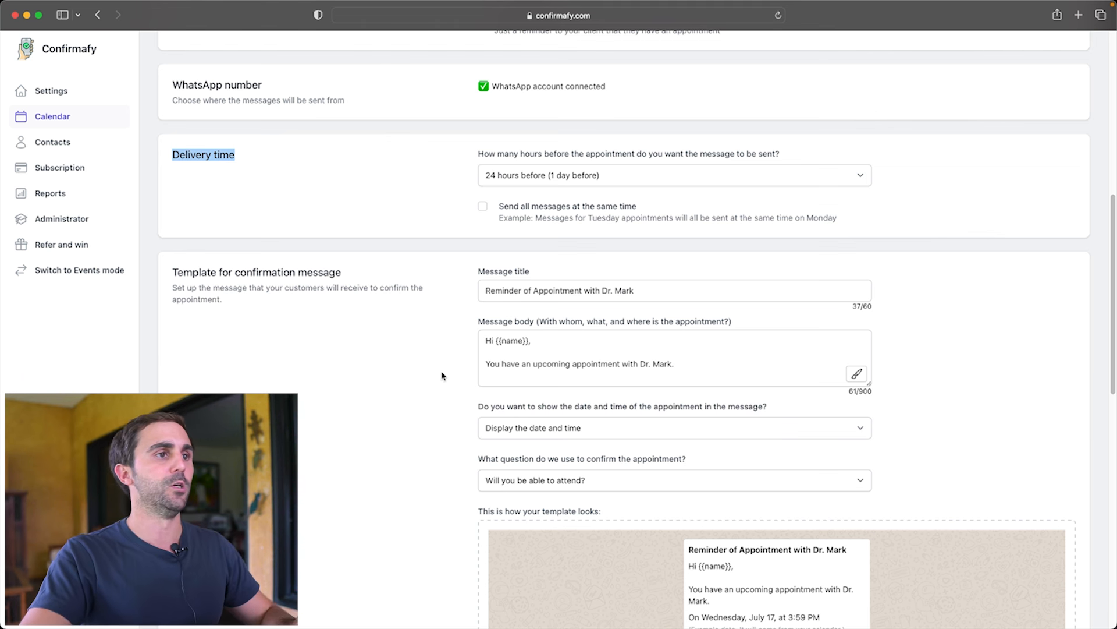
Keep the confirmation delivery time at 24 hours before (1 day before)
{"action": "left_click", "coordinate": [676, 175]}
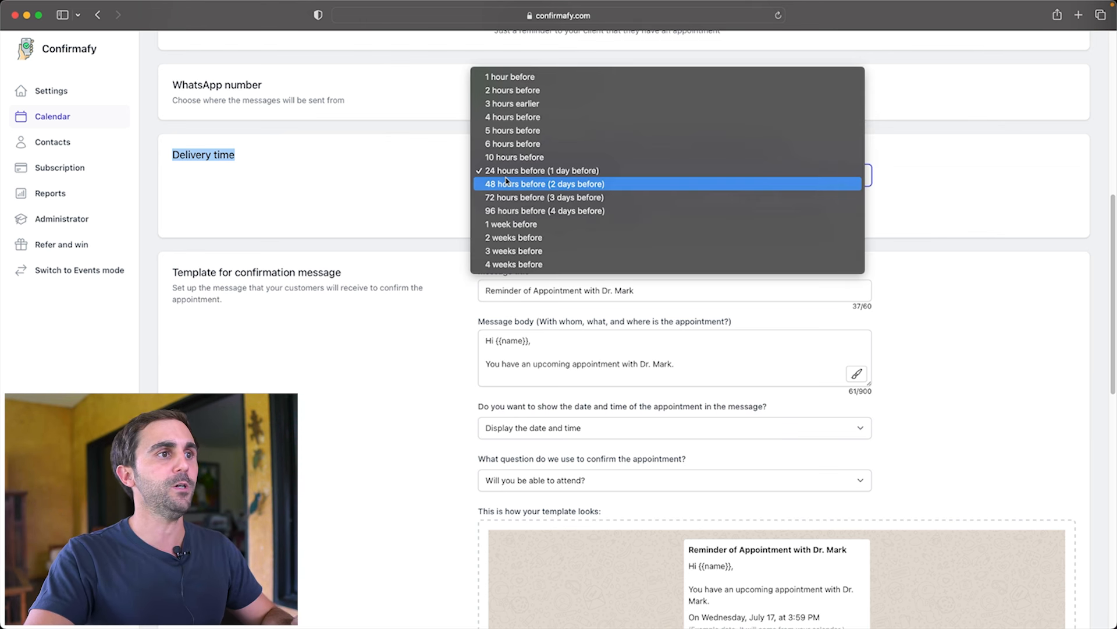
{"action": "mouse_move", "coordinate": [522, 170]}
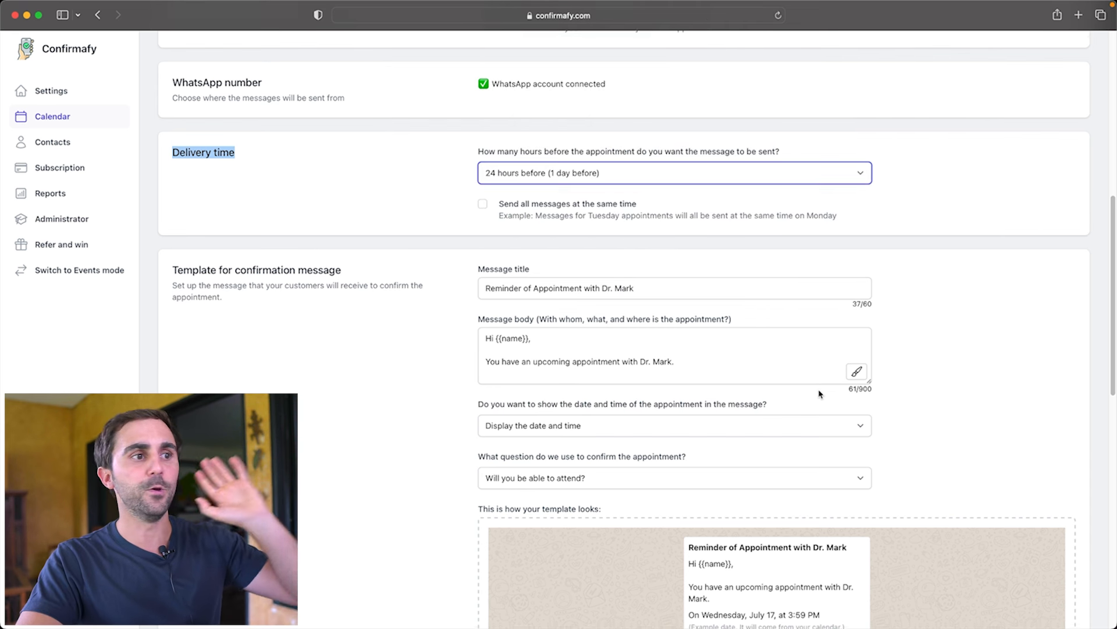
{"action": "scroll", "scroll_direction": "down", "scroll_amount": 3}
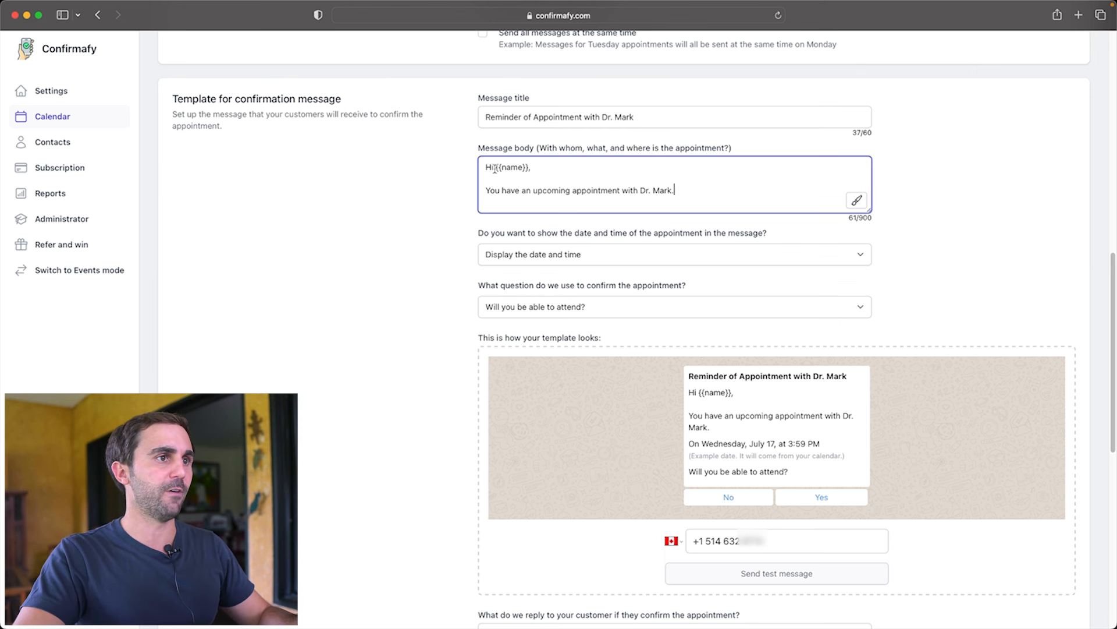
{"action": "double_click", "coordinate": [508, 168]}
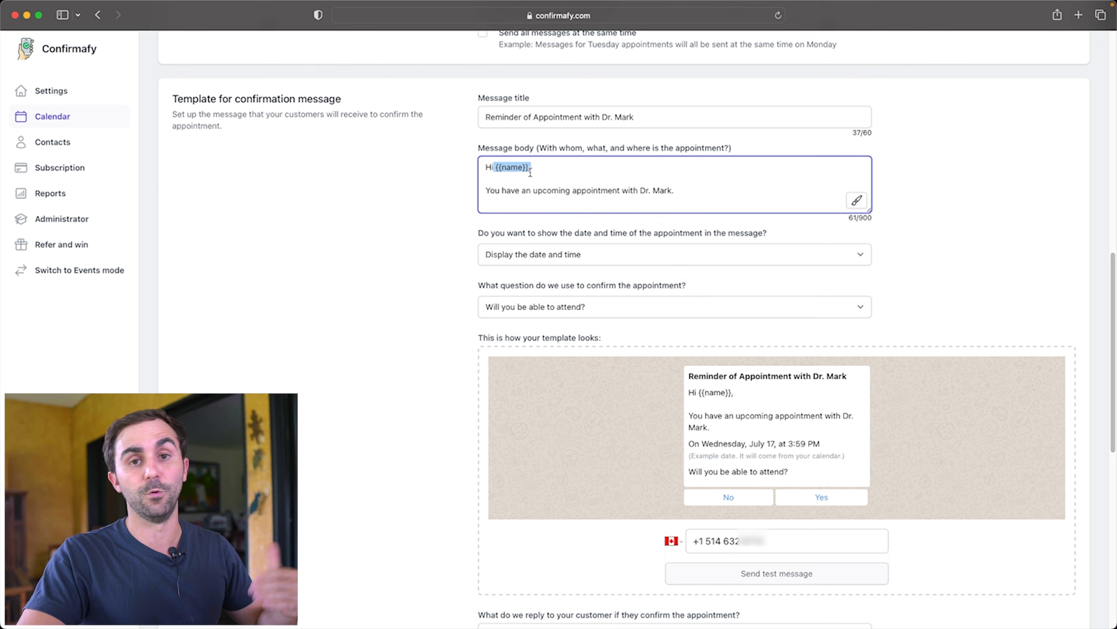
{"action": "mouse_move", "coordinate": [595, 251]}
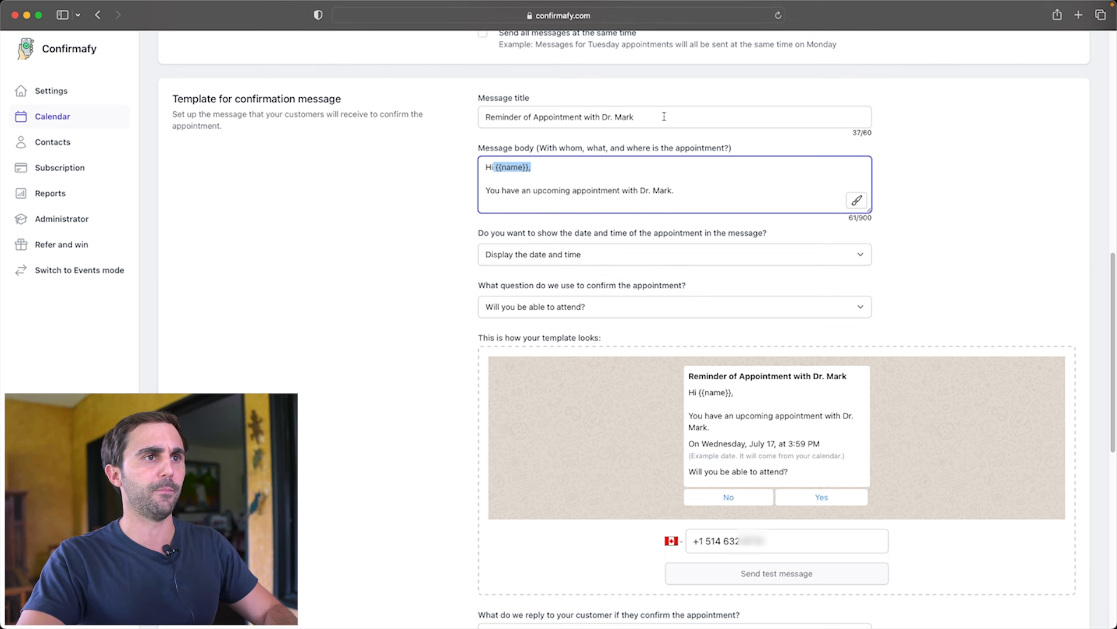
{"action": "left_click", "coordinate": [664, 117]}
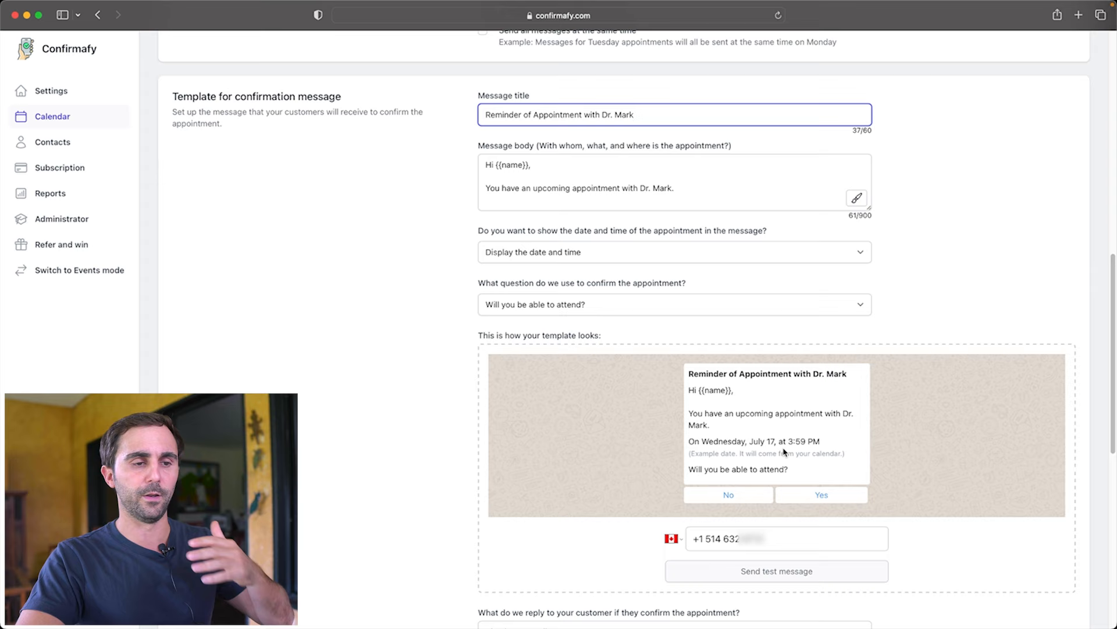
{"action": "scroll", "scroll_direction": "down", "scroll_amount": 3}
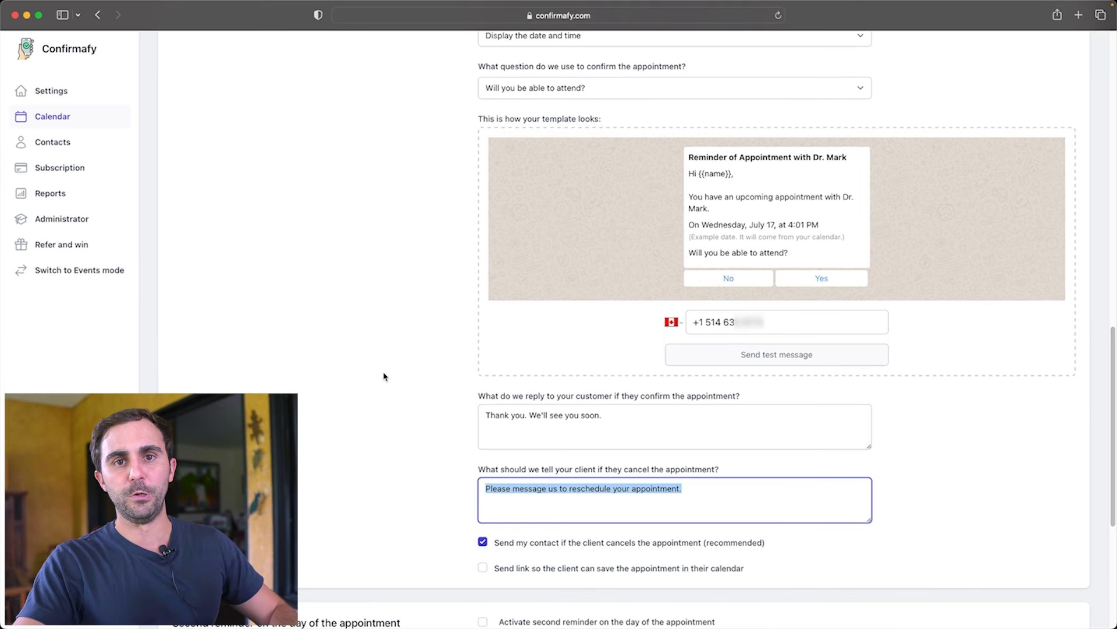
{"action": "scroll", "scroll_direction": "down", "scroll_amount": 3}
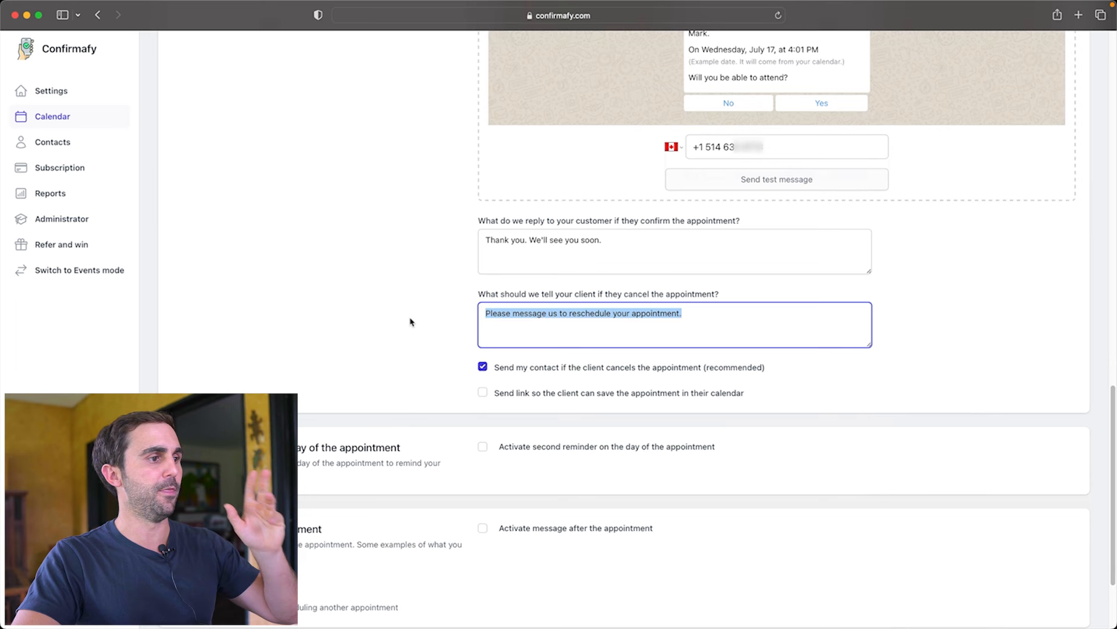
{"action": "scroll", "scroll_direction": "down", "scroll_amount": 3}
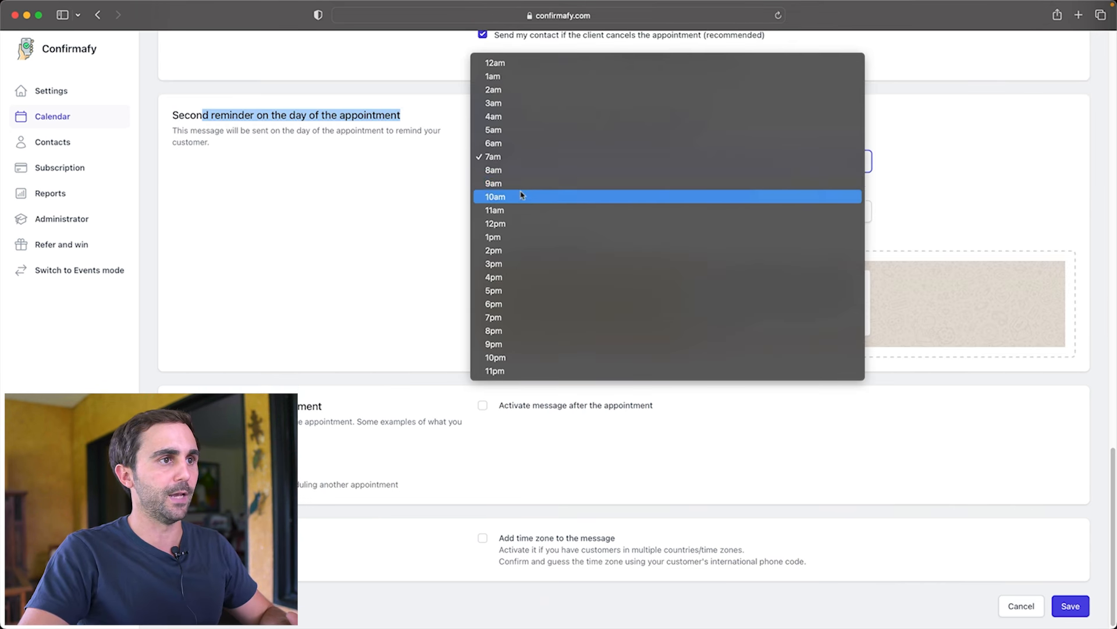
Send the same-day second reminder at 9am and review the after-appointment message description
{"action": "left_click", "coordinate": [493, 184]}
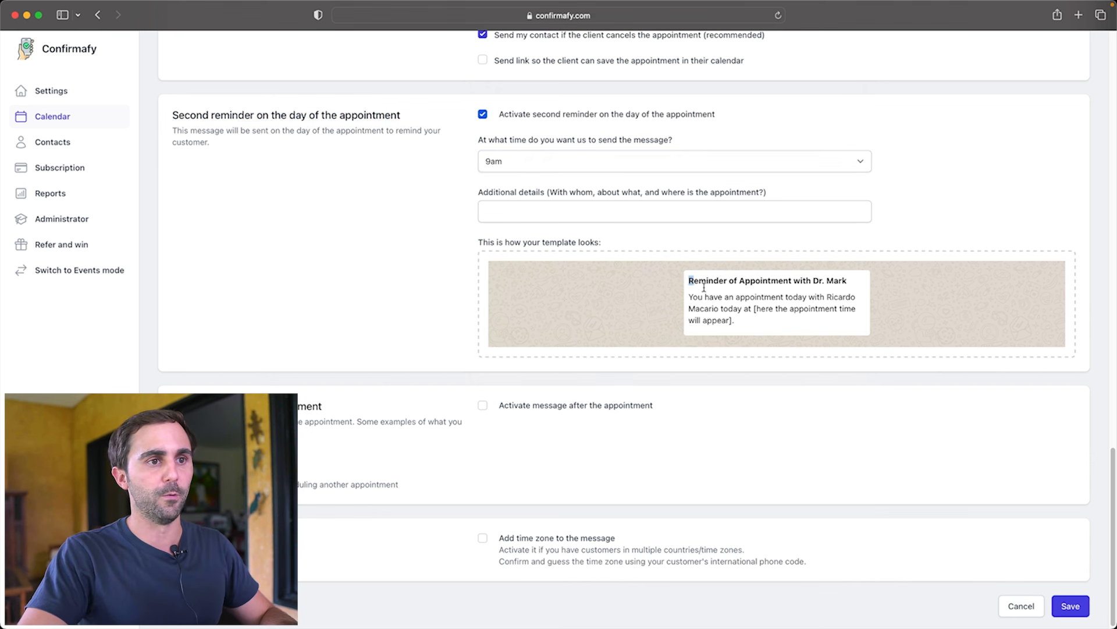
{"action": "left_click_drag", "start_coordinate": [689, 281], "coordinate": [735, 318]}
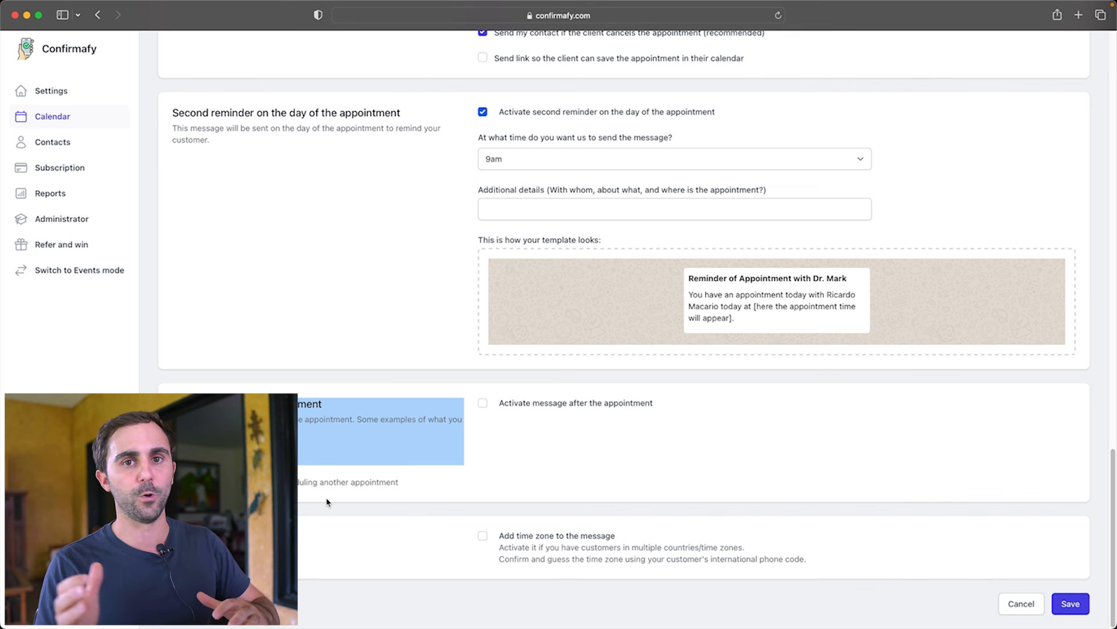
{"action": "mouse_move", "coordinate": [436, 406]}
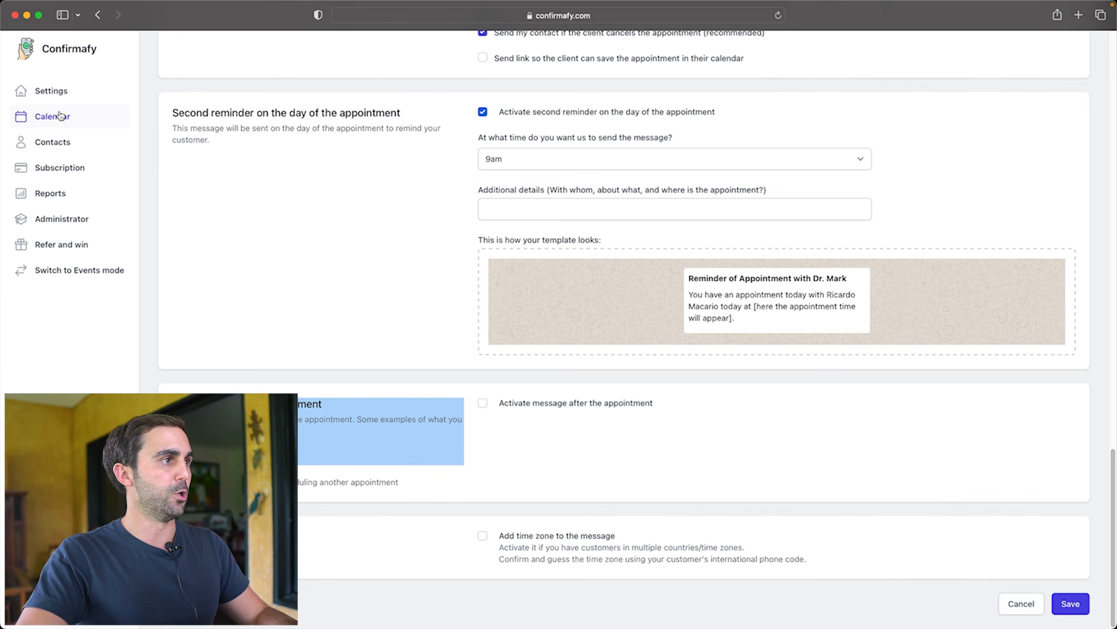
Move the calendar to Thursday, 18 July and start an appointment in the 2:00 pm slot
{"action": "left_click", "coordinate": [51, 115]}
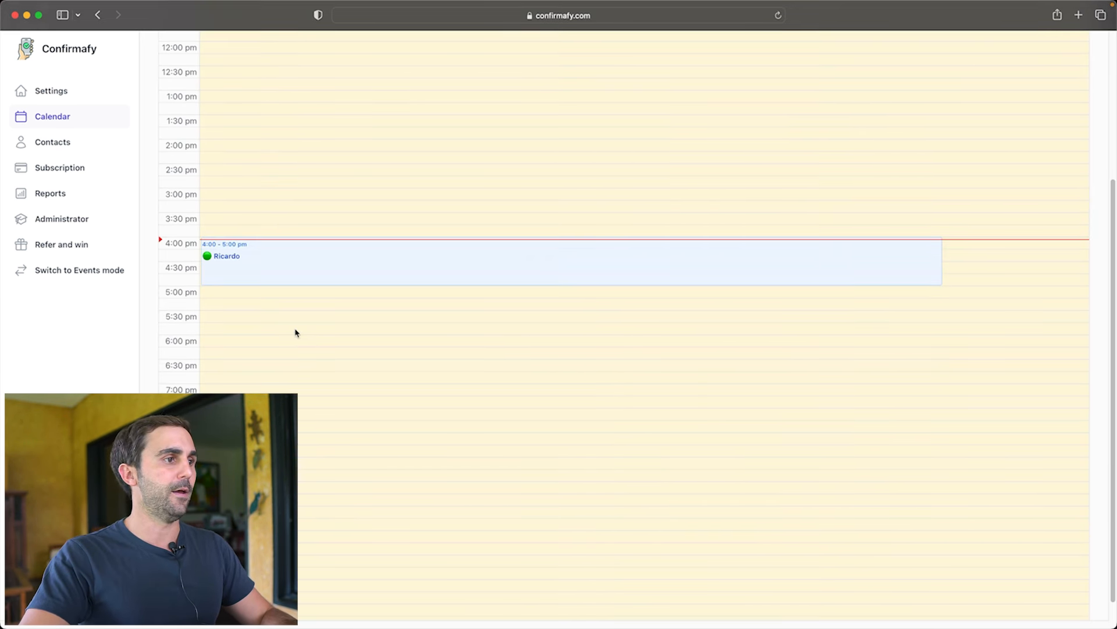
{"action": "scroll", "scroll_direction": "down", "scroll_amount": 3}
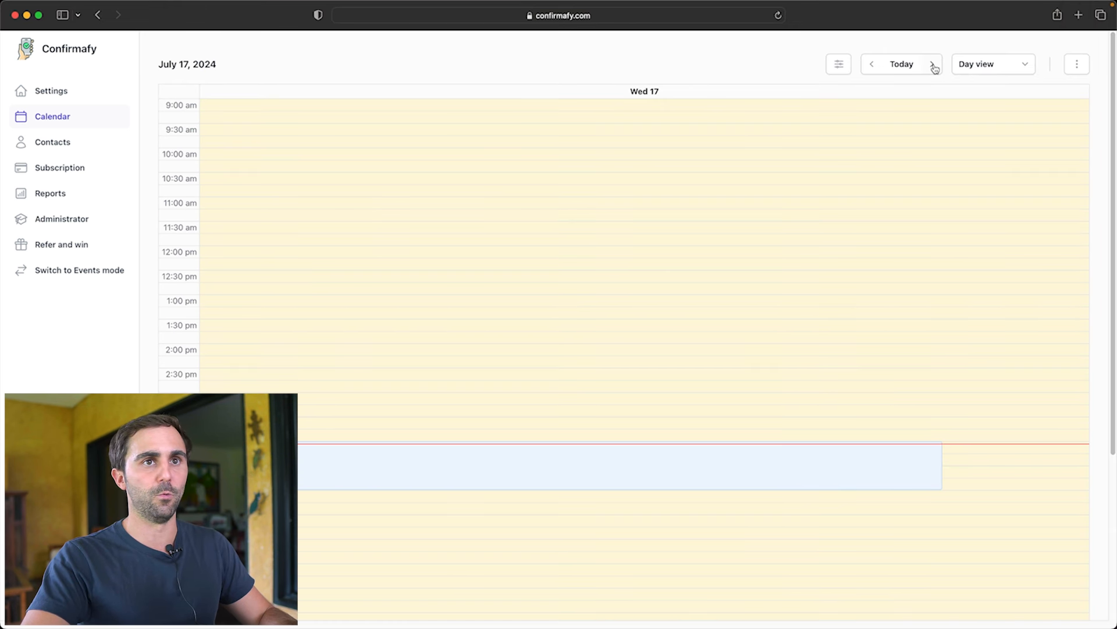
{"action": "left_click", "coordinate": [934, 63]}
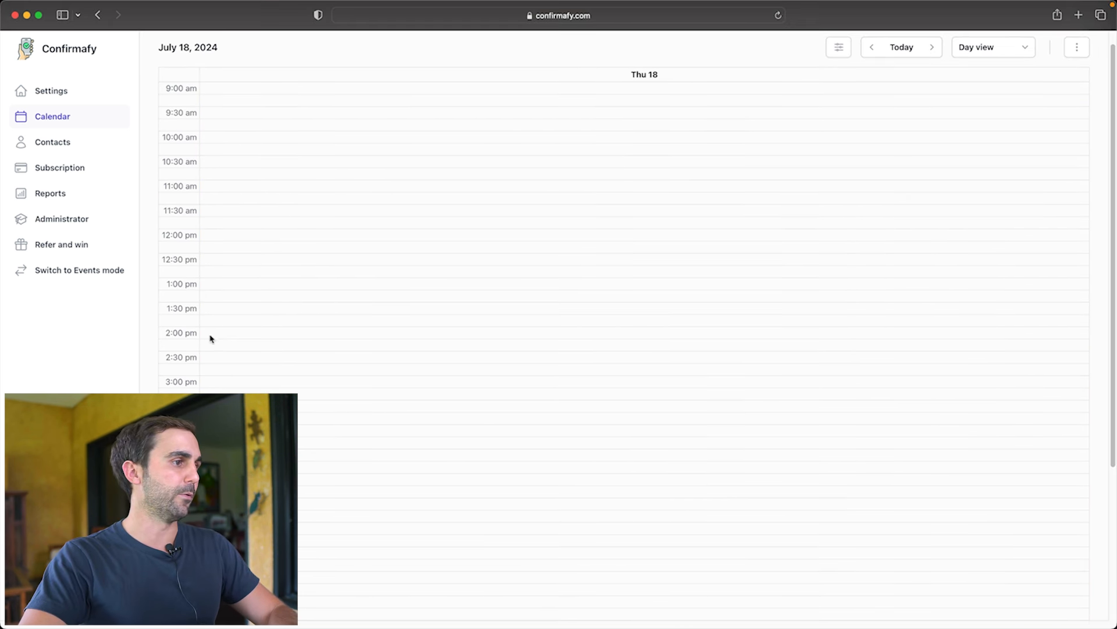
{"action": "left_click", "coordinate": [211, 338]}
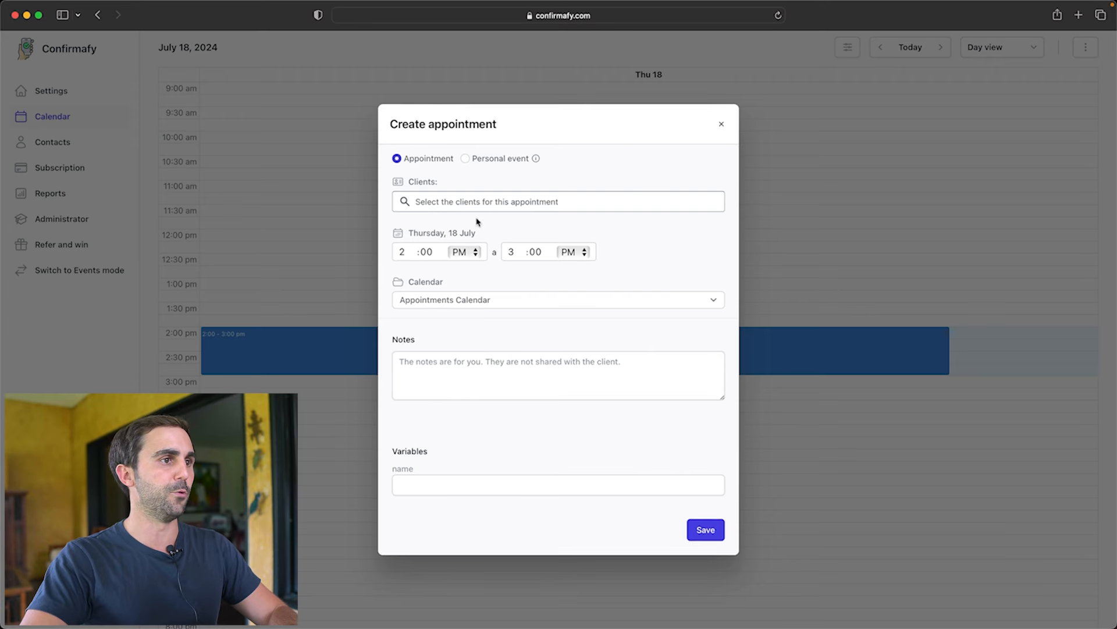
Search the clients for 'ricardo', select Ricardo and save the Thursday 2:00–3:00 PM appointment
{"action": "left_click", "coordinate": [557, 201]}
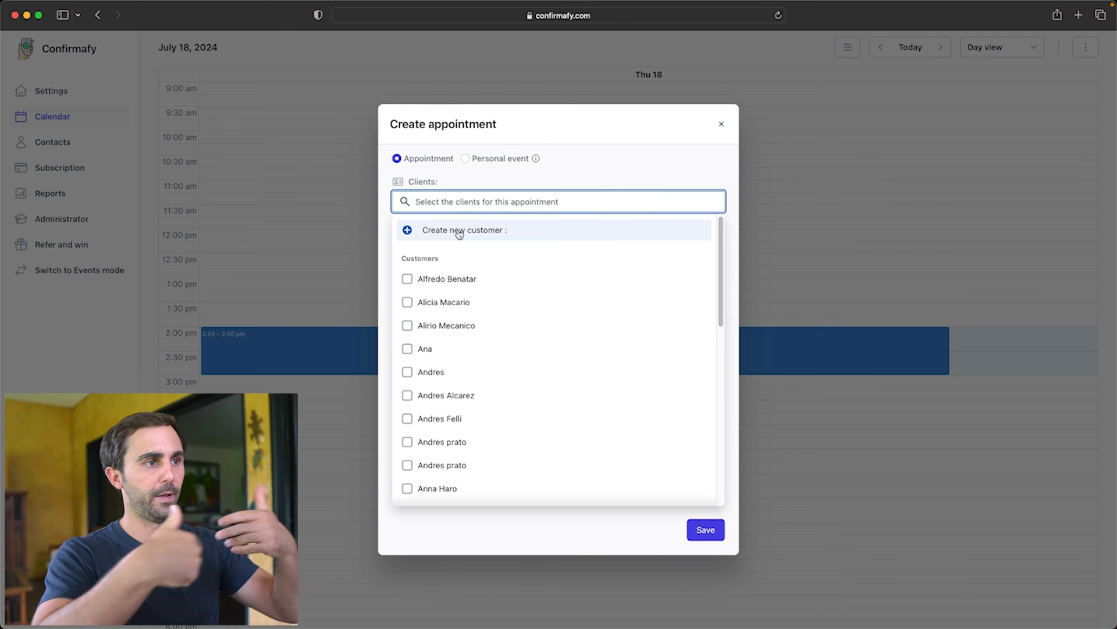
{"action": "type", "text": "ricardo"}
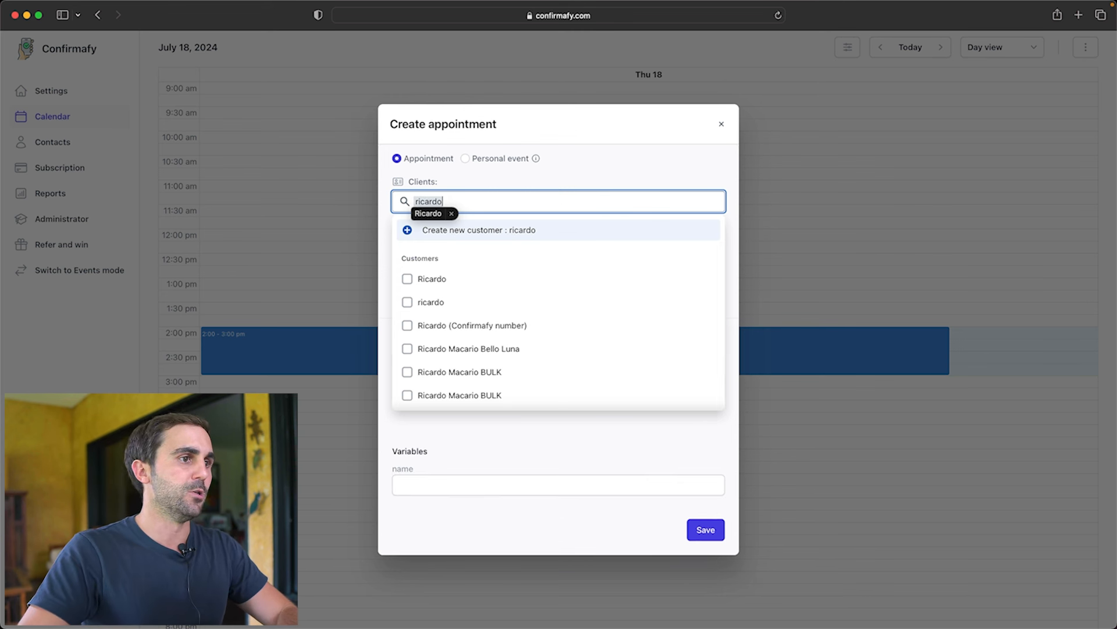
{"action": "left_click", "coordinate": [433, 279]}
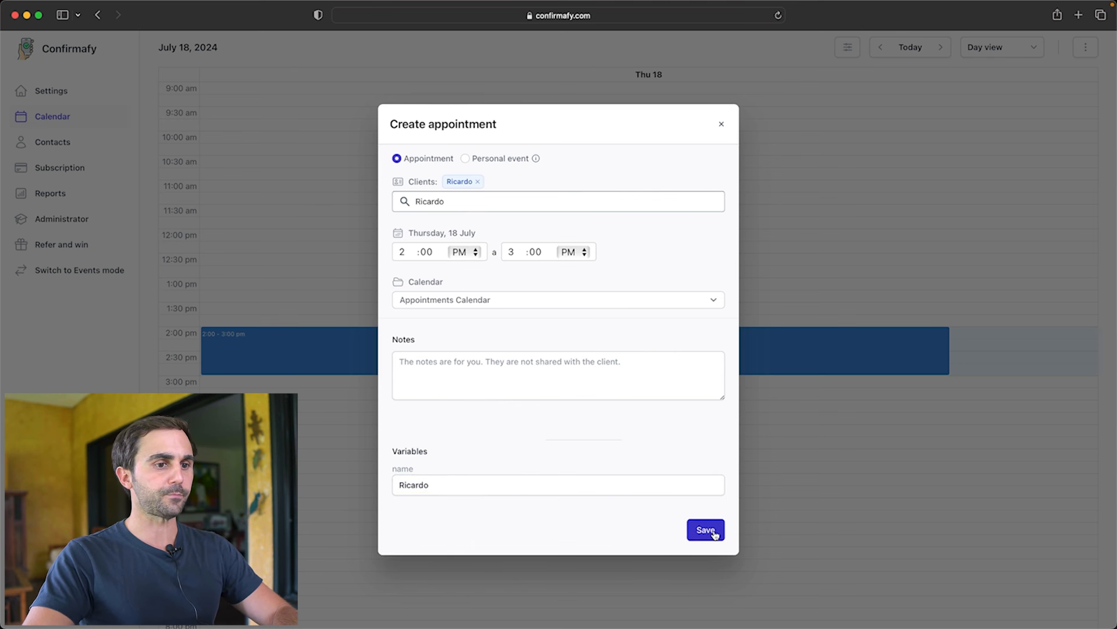
{"action": "left_click", "coordinate": [705, 529]}
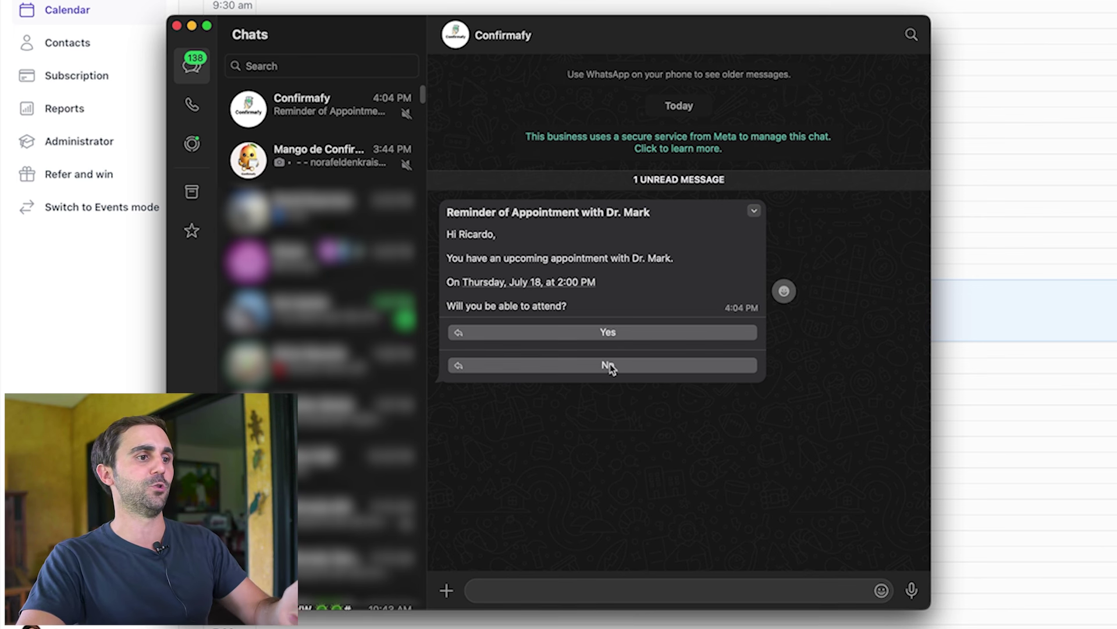
Reply No to Confirmafy's WhatsApp reminder for Ricardo's Thursday 2:00 PM appointment
{"action": "left_click", "coordinate": [607, 365]}
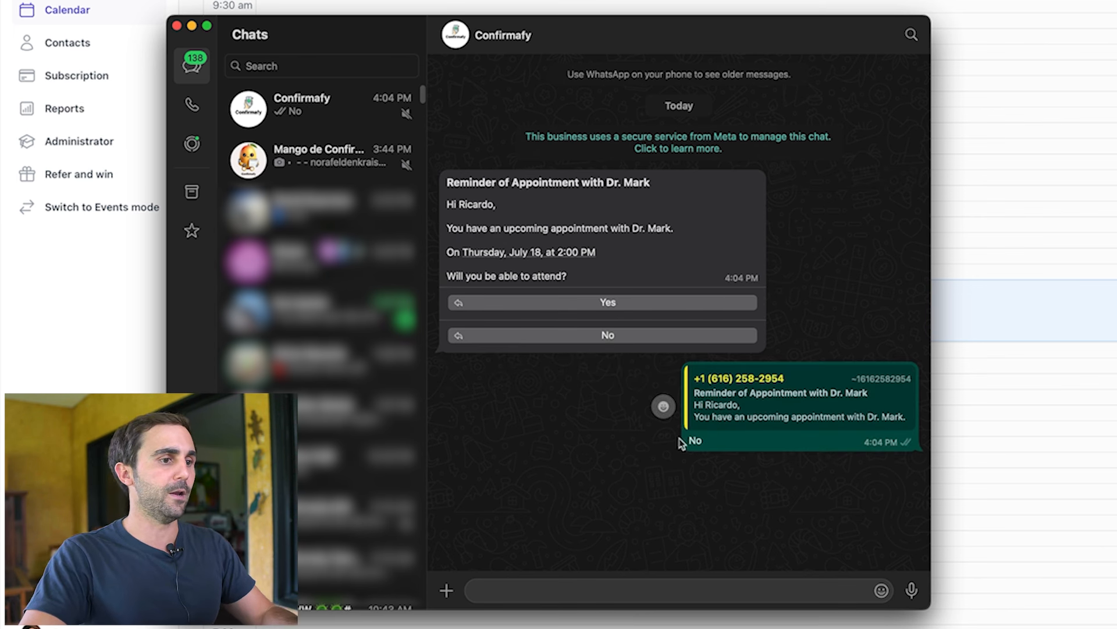